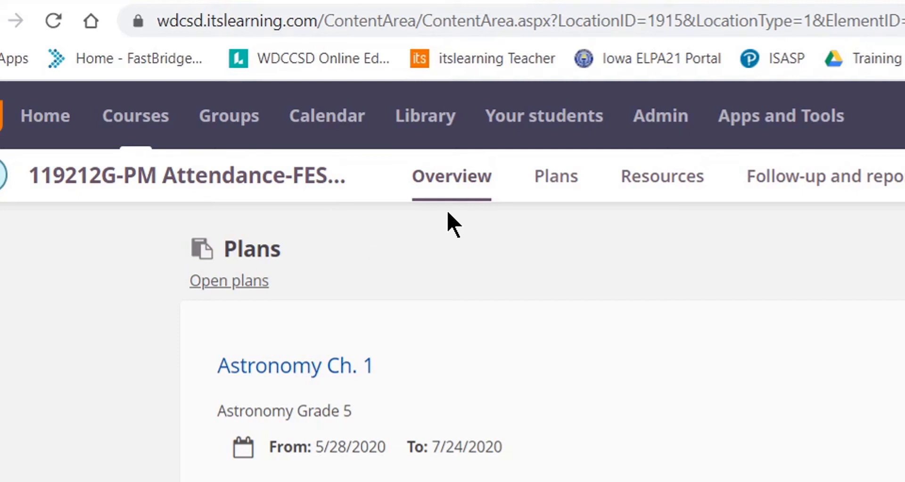
{"action": "mouse_move", "coordinate": [451, 247]}
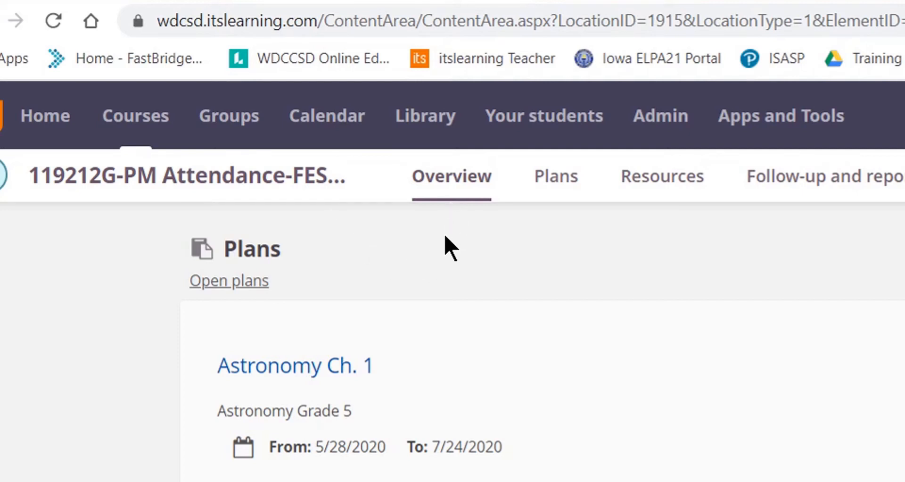
{"action": "mouse_move", "coordinate": [545, 254]}
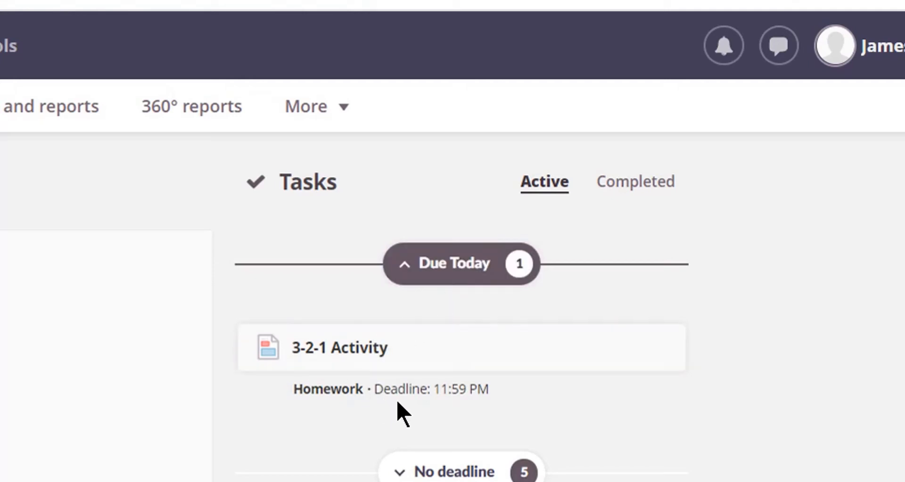
{"action": "mouse_move", "coordinate": [467, 412]}
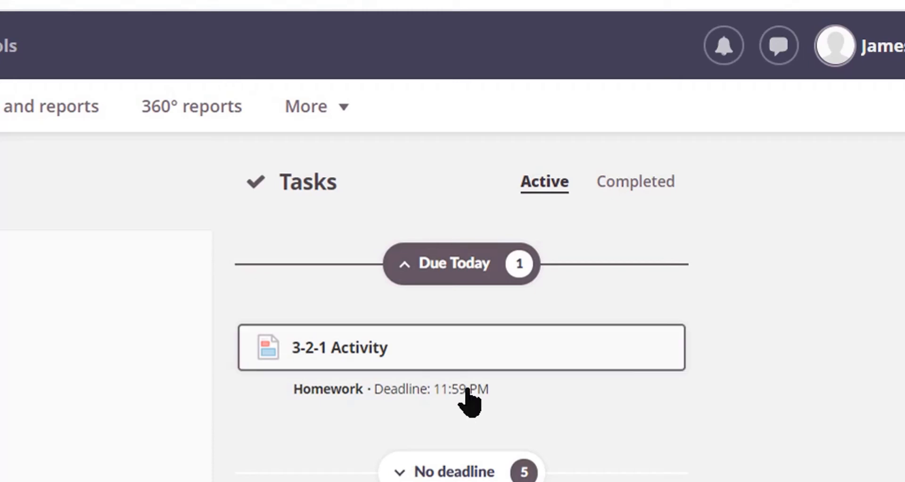
{"action": "mouse_move", "coordinate": [430, 360]}
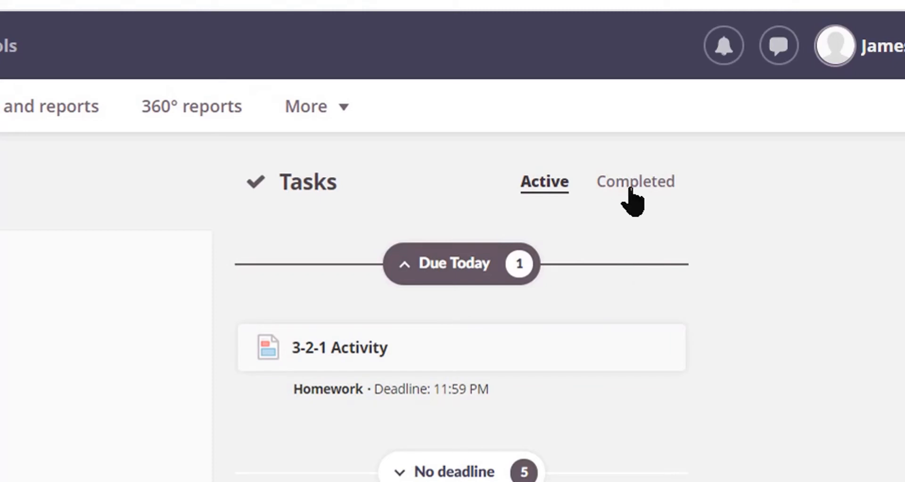
- Review the completed tasks list, then return to the active tasks
{"action": "left_click", "coordinate": [632, 181]}
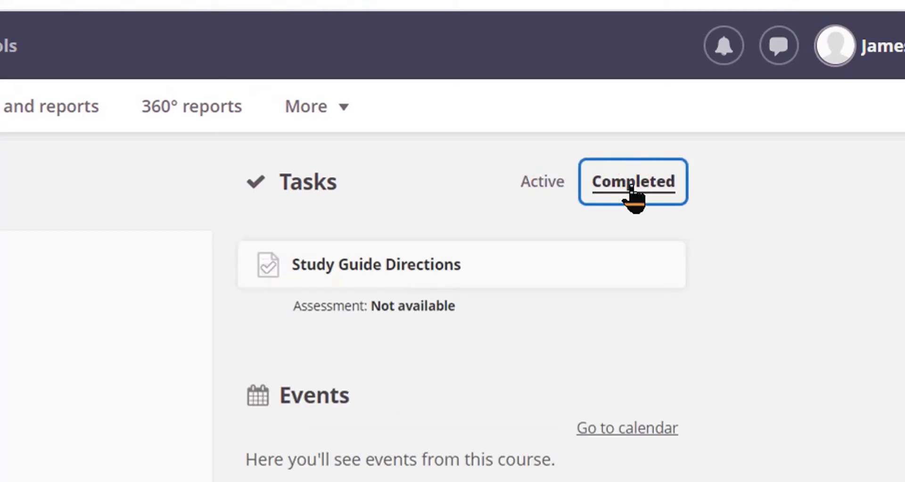
{"action": "mouse_move", "coordinate": [483, 333]}
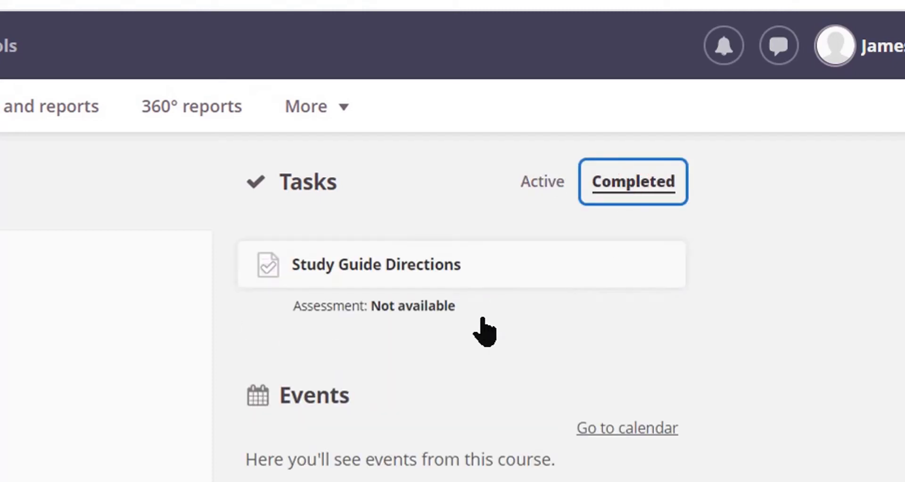
{"action": "mouse_move", "coordinate": [502, 283]}
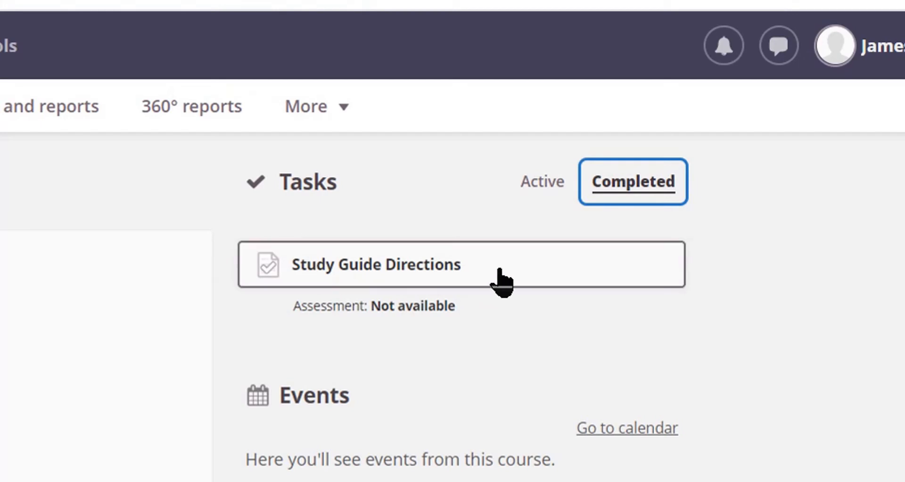
{"action": "mouse_move", "coordinate": [507, 319]}
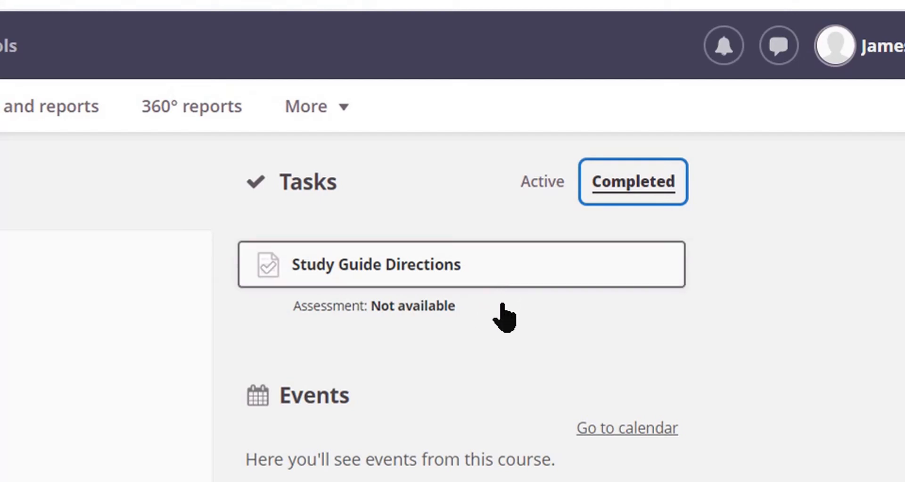
{"action": "mouse_move", "coordinate": [490, 329]}
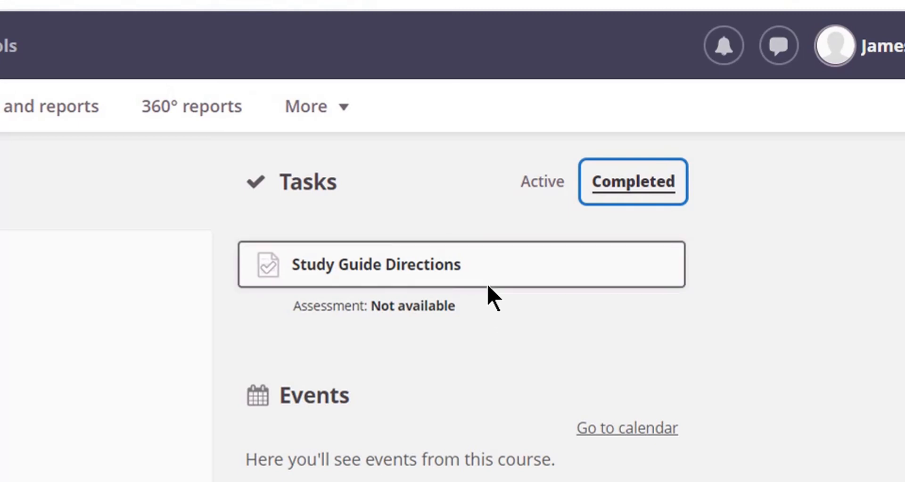
{"action": "left_click", "coordinate": [543, 181]}
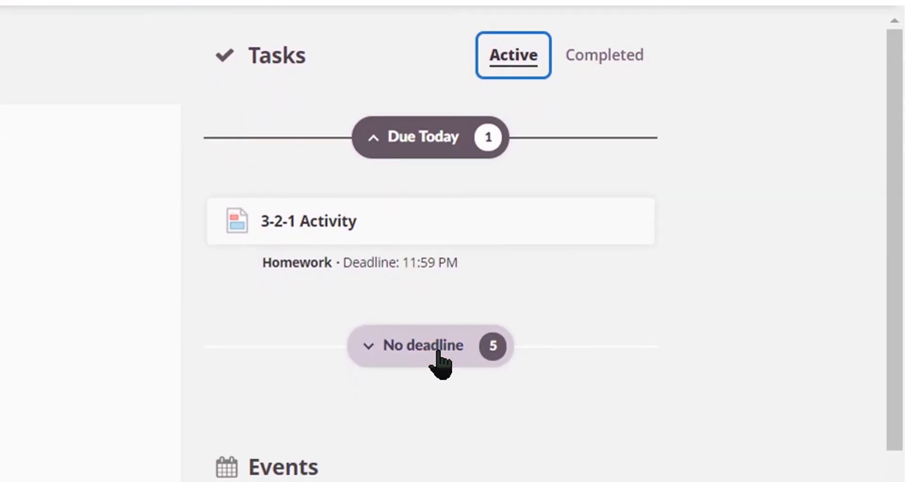
- Expand the 'No deadline' group so all five tasks, Gravity Activity through Phases of the Moon Activity, show
{"action": "left_click", "coordinate": [429, 345]}
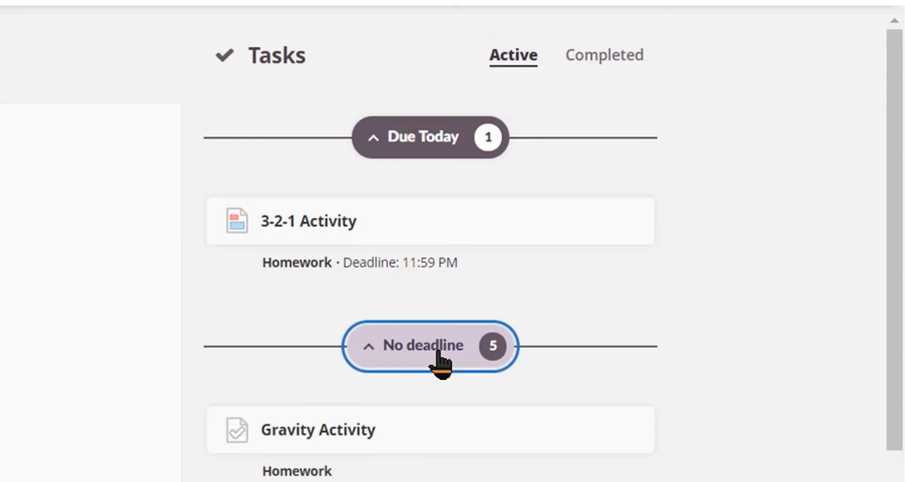
{"action": "scroll", "scroll_direction": "down", "scroll_amount": 3}
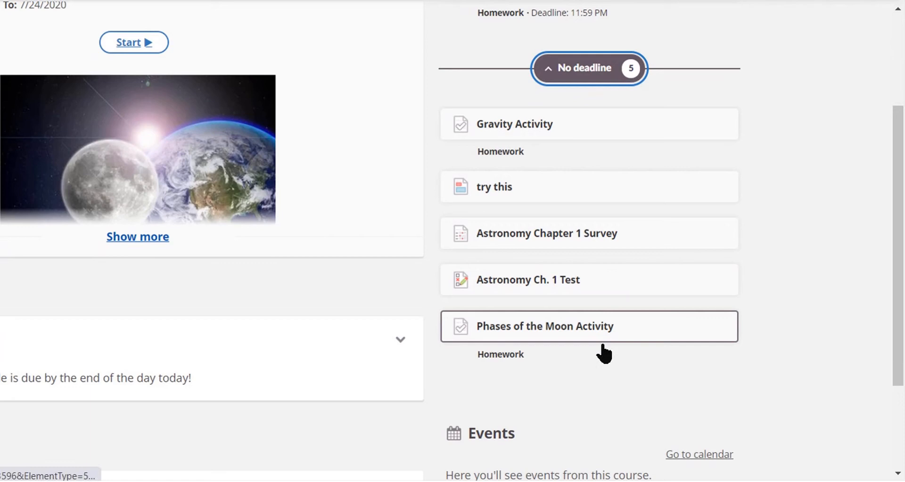
{"action": "mouse_move", "coordinate": [715, 235]}
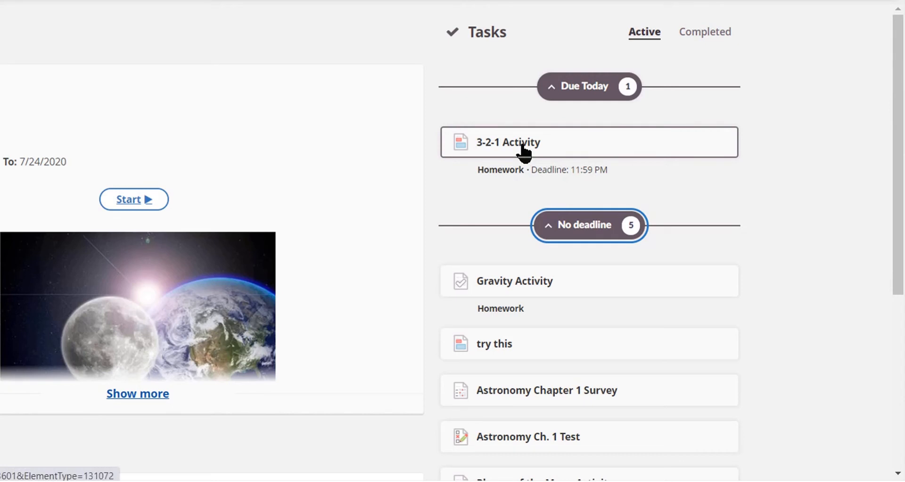
{"action": "mouse_move", "coordinate": [525, 165]}
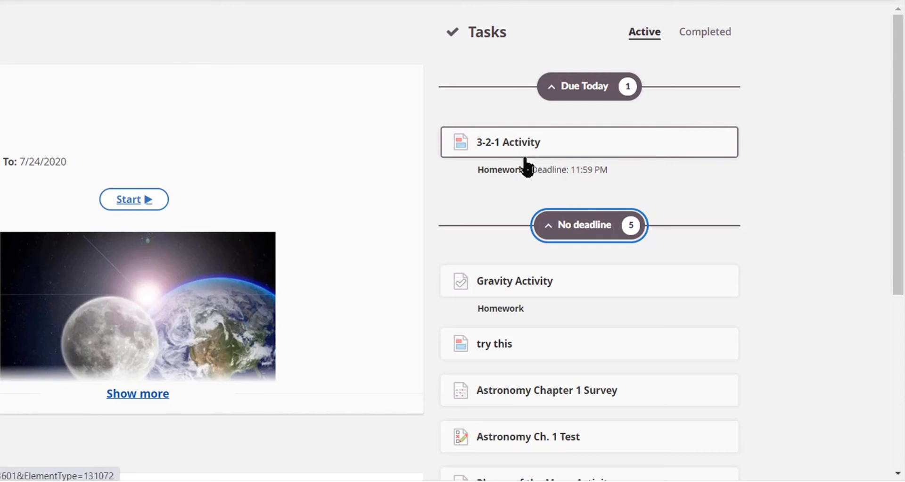
{"action": "mouse_move", "coordinate": [521, 146]}
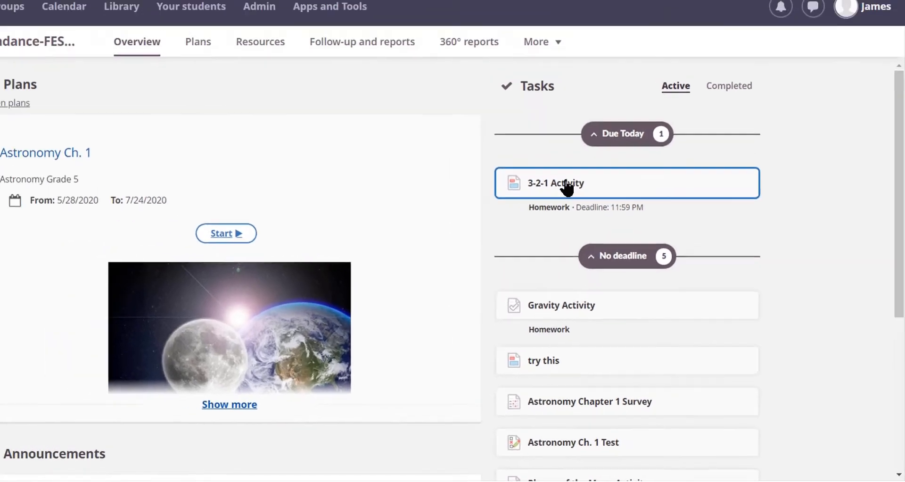
- Open the 3-2-1 Activity listed under Due Today to view feedback and Resubmit status
{"action": "left_click", "coordinate": [555, 183]}
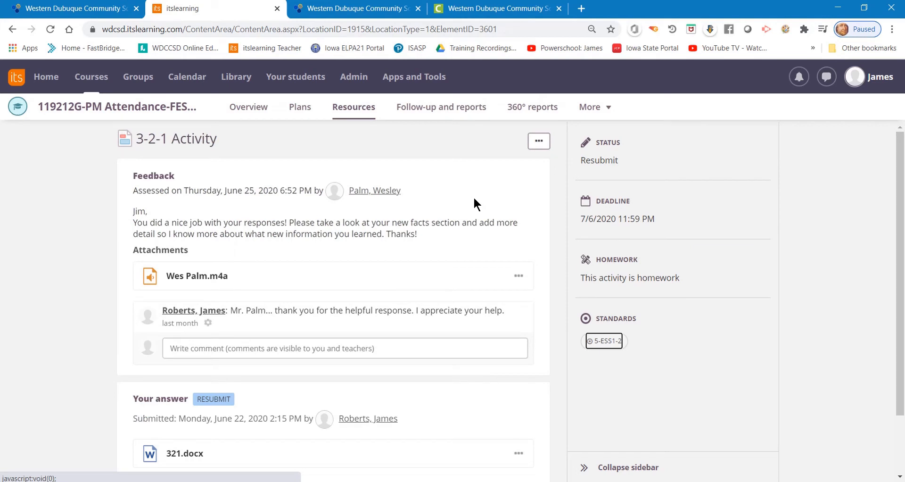
{"action": "mouse_move", "coordinate": [121, 193]}
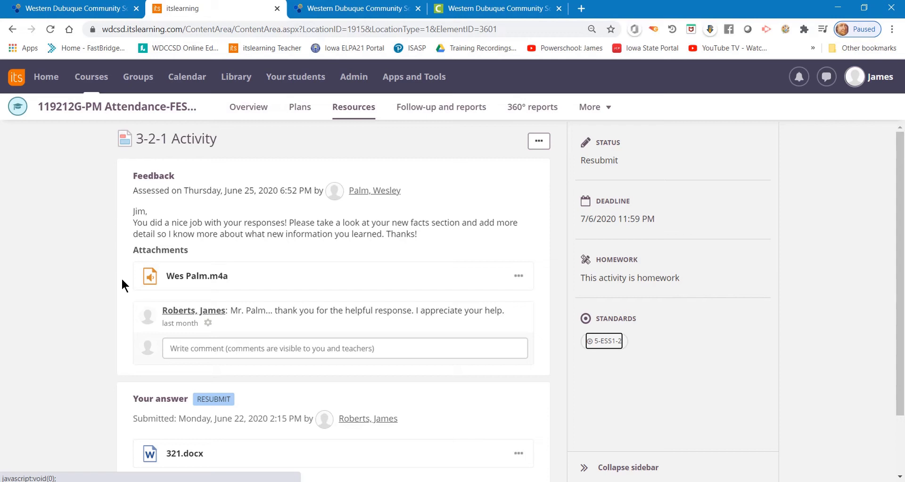
{"action": "mouse_move", "coordinate": [121, 187]}
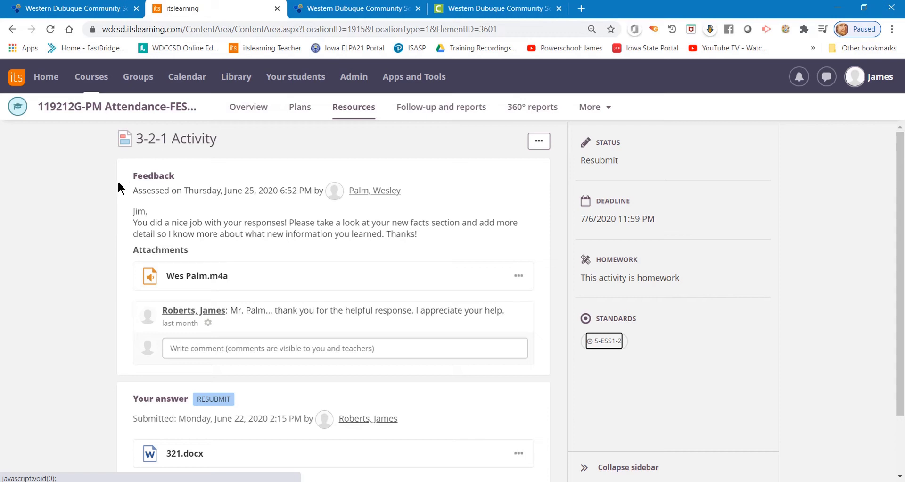
{"action": "mouse_move", "coordinate": [128, 314]}
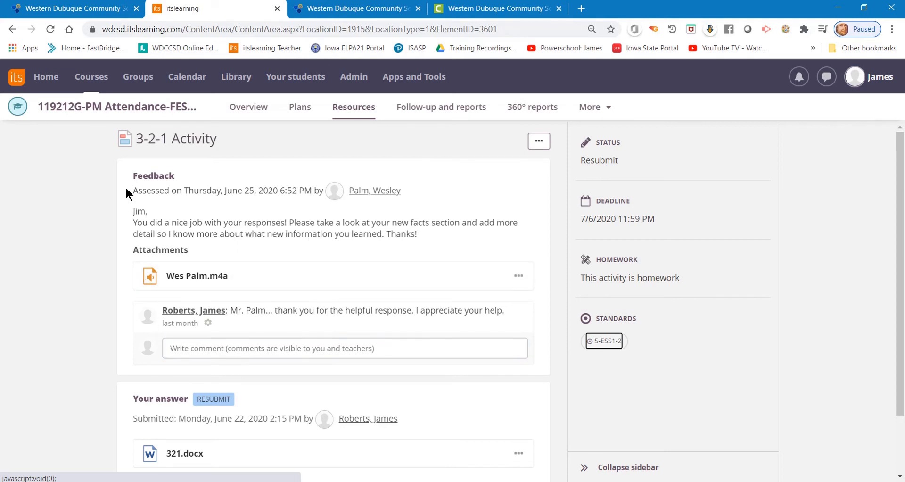
{"action": "scroll", "scroll_direction": "down", "scroll_amount": 3}
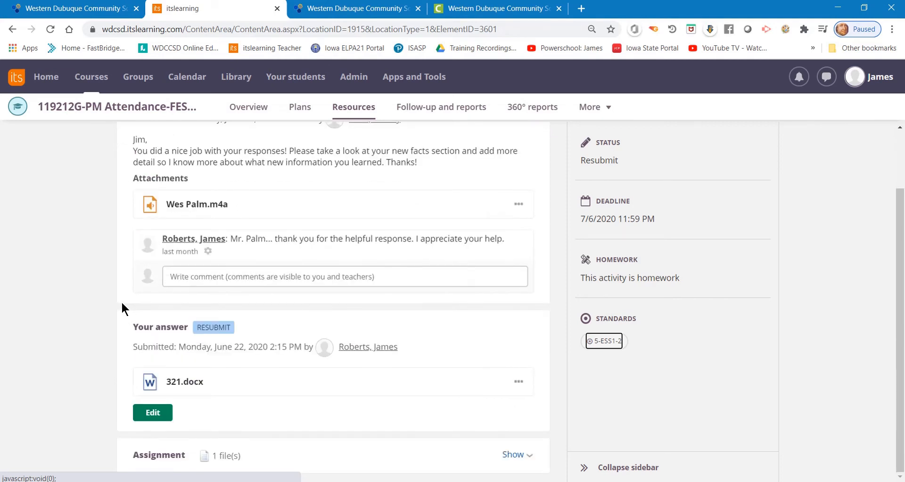
{"action": "mouse_move", "coordinate": [229, 350]}
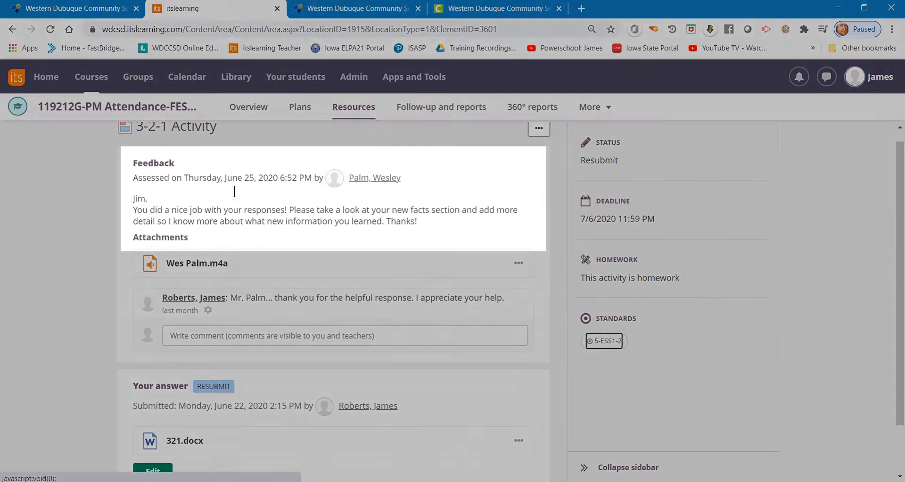
{"action": "scroll", "scroll_direction": "down", "scroll_amount": 3}
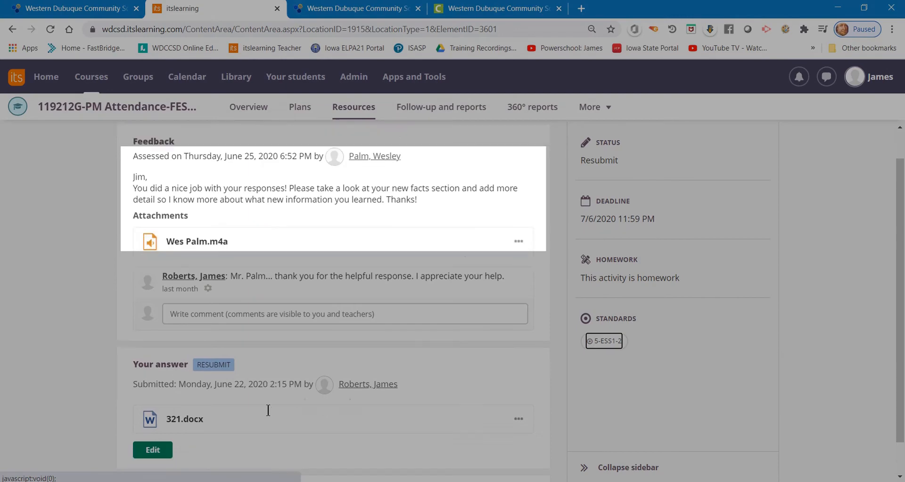
{"action": "scroll", "scroll_direction": "down", "scroll_amount": 3}
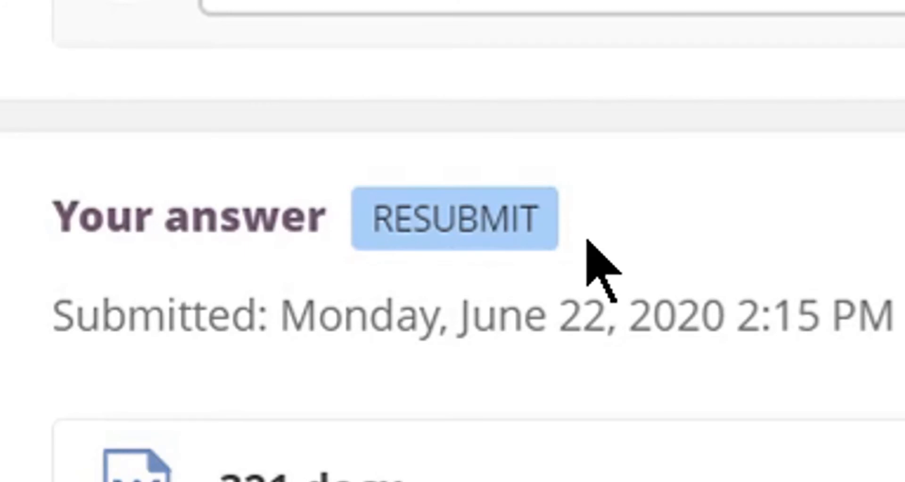
{"action": "mouse_move", "coordinate": [594, 271]}
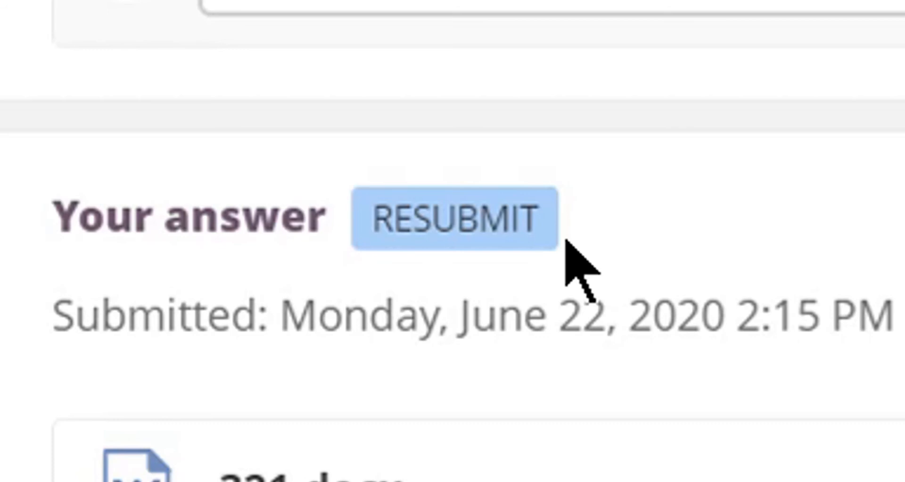
{"action": "mouse_move", "coordinate": [554, 410]}
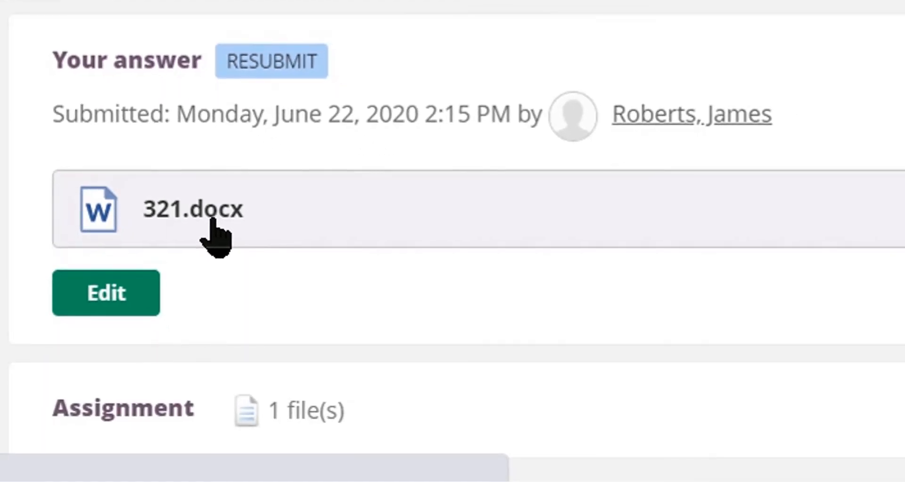
{"action": "mouse_move", "coordinate": [182, 283]}
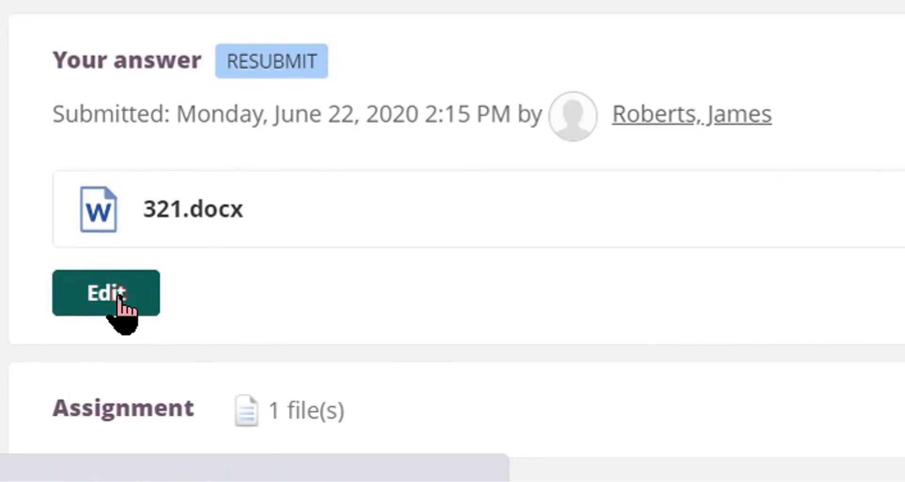
- Reopen the submitted answer via Edit and reach the attached 321.docx file's options
{"action": "left_click", "coordinate": [106, 293]}
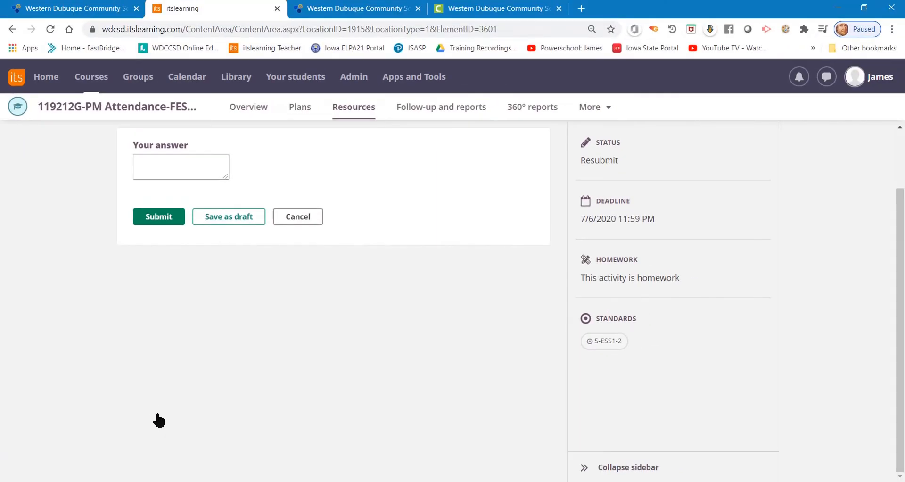
{"action": "left_click", "coordinate": [180, 166]}
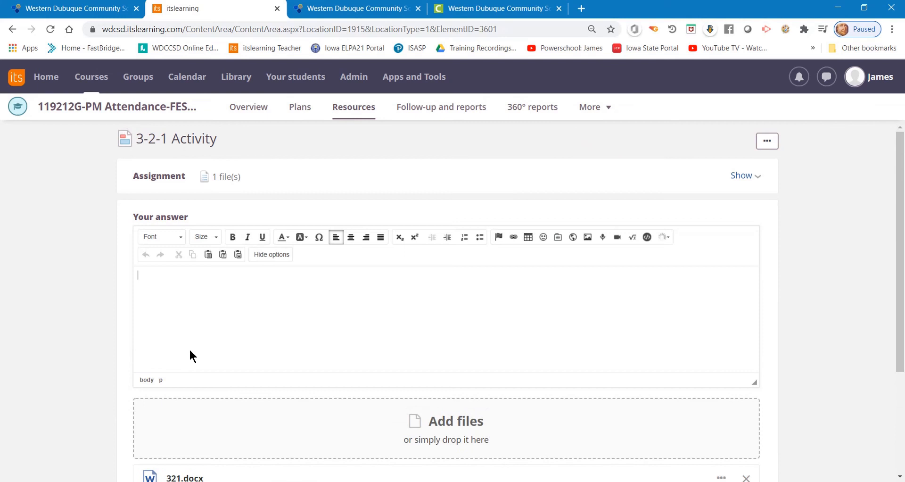
{"action": "scroll", "scroll_direction": "down", "scroll_amount": 3}
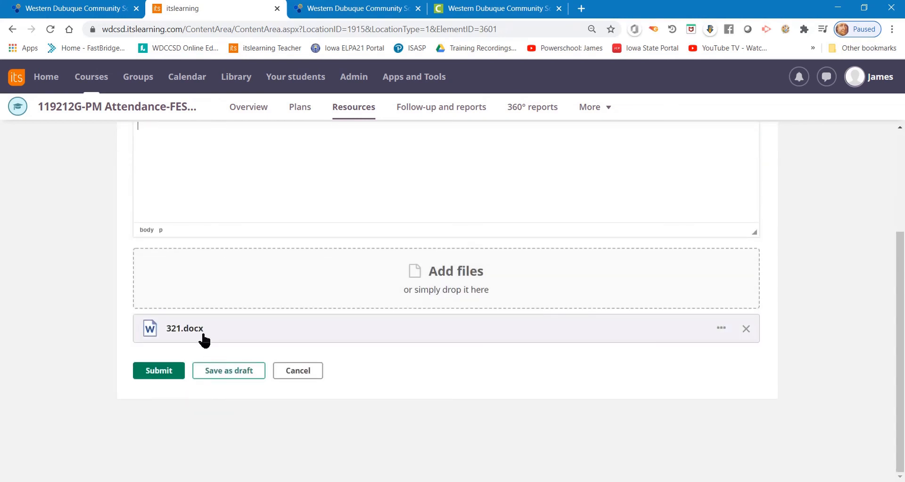
{"action": "left_click", "coordinate": [720, 327]}
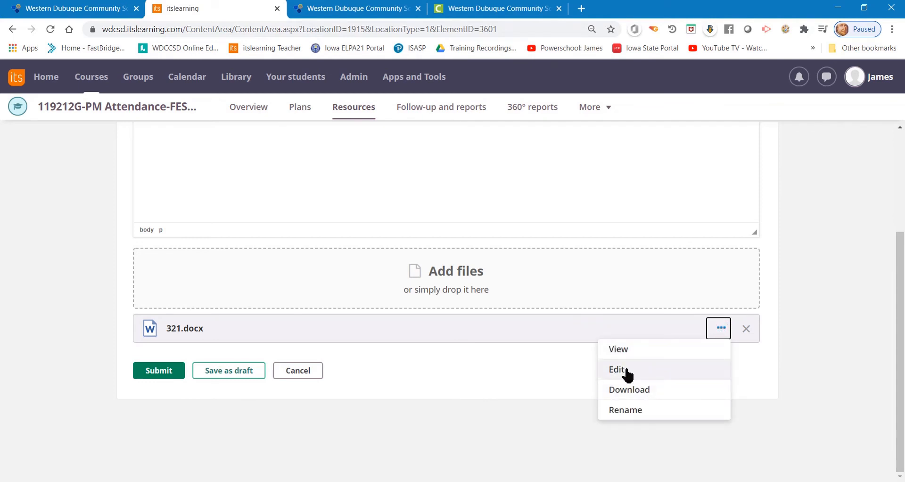
{"action": "mouse_move", "coordinate": [684, 352]}
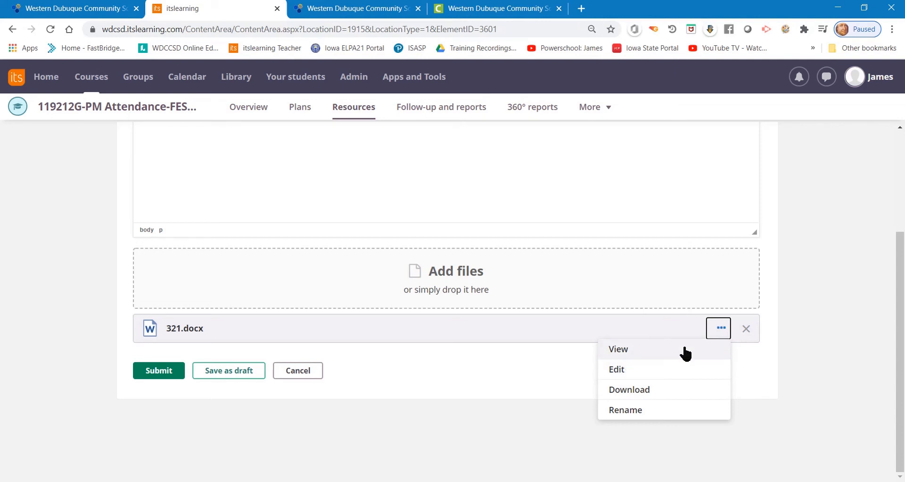
{"action": "mouse_move", "coordinate": [678, 358]}
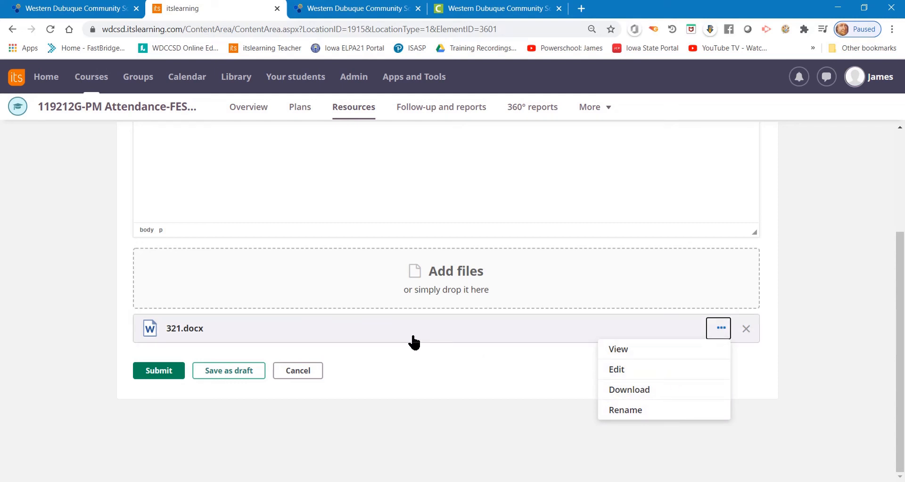
{"action": "left_click", "coordinate": [516, 356]}
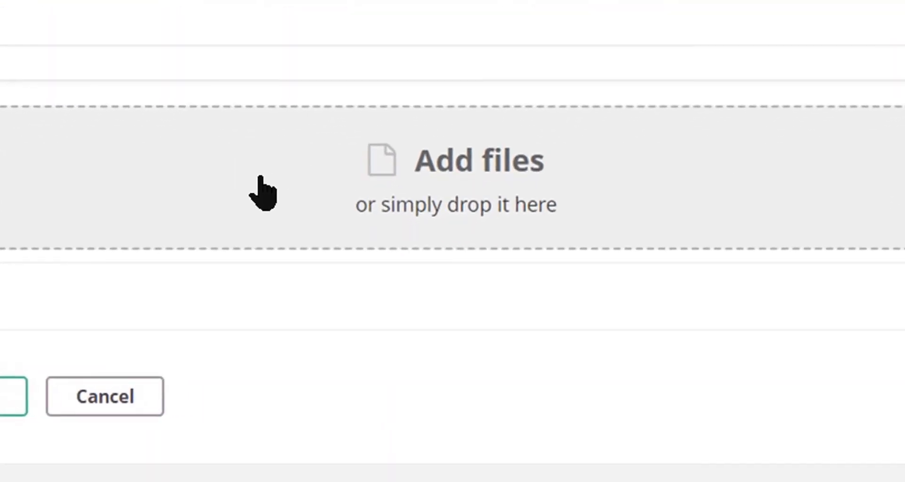
{"action": "mouse_move", "coordinate": [473, 201]}
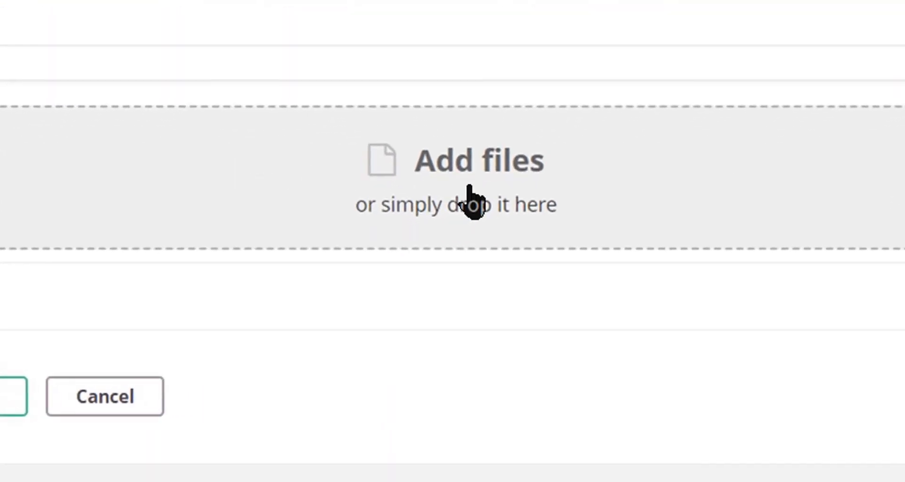
{"action": "mouse_move", "coordinate": [340, 208]}
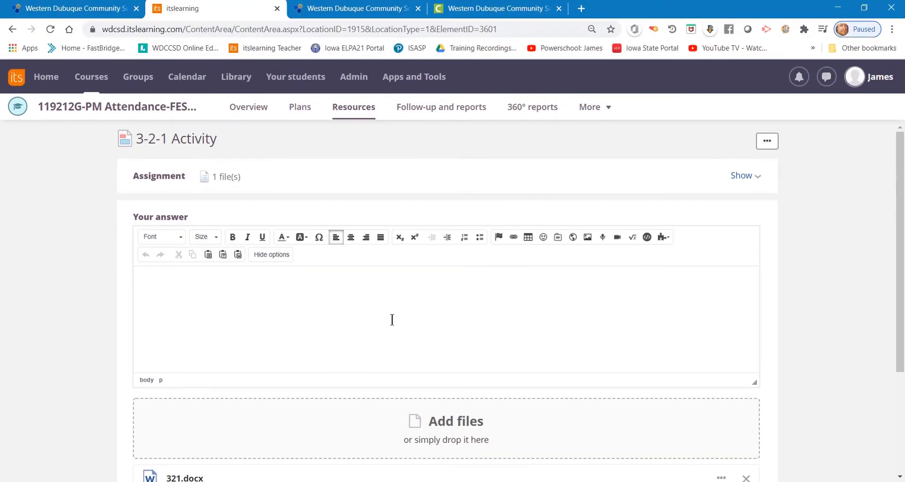
{"action": "mouse_move", "coordinate": [412, 310]}
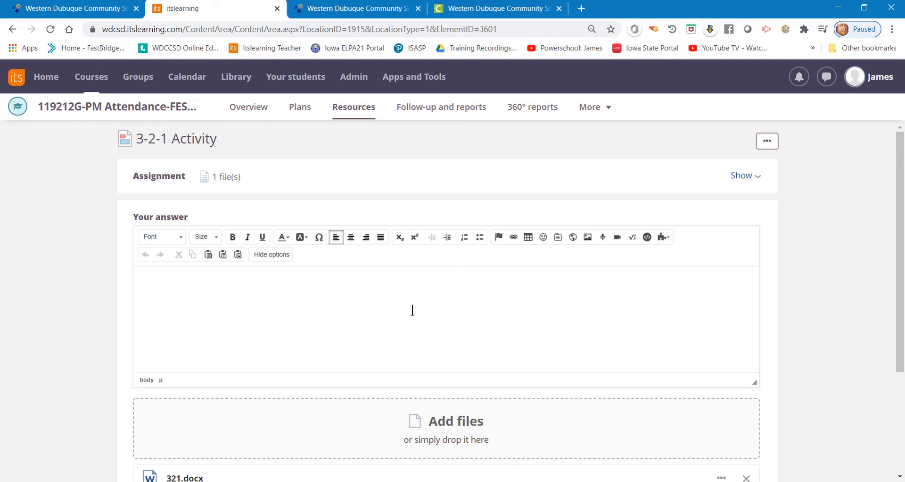
{"action": "mouse_move", "coordinate": [390, 298]}
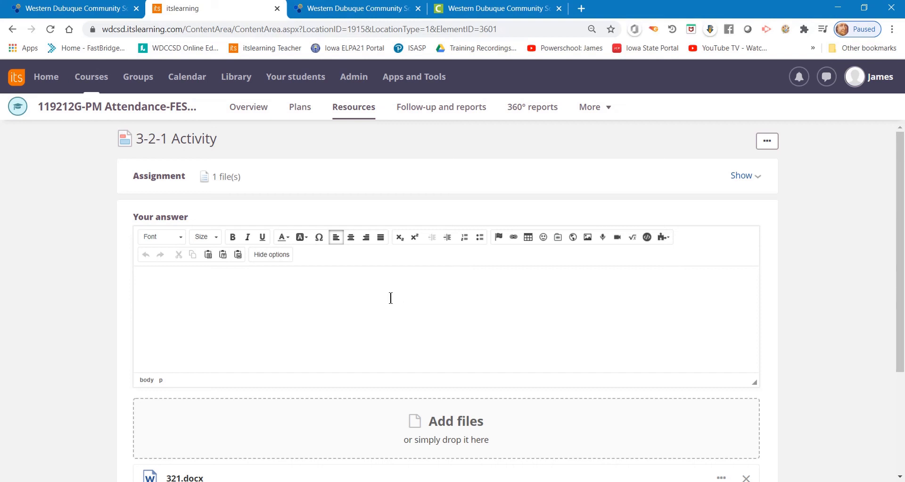
{"action": "left_click", "coordinate": [249, 106]}
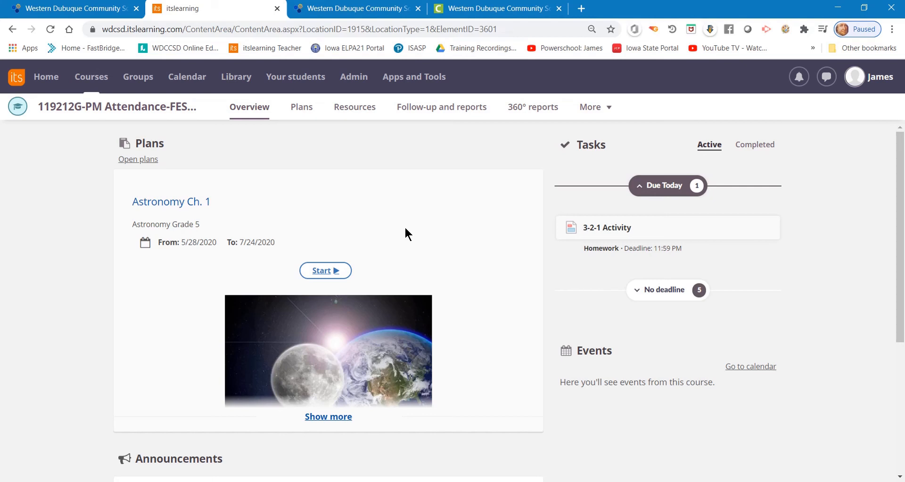
{"action": "mouse_move", "coordinate": [369, 147]}
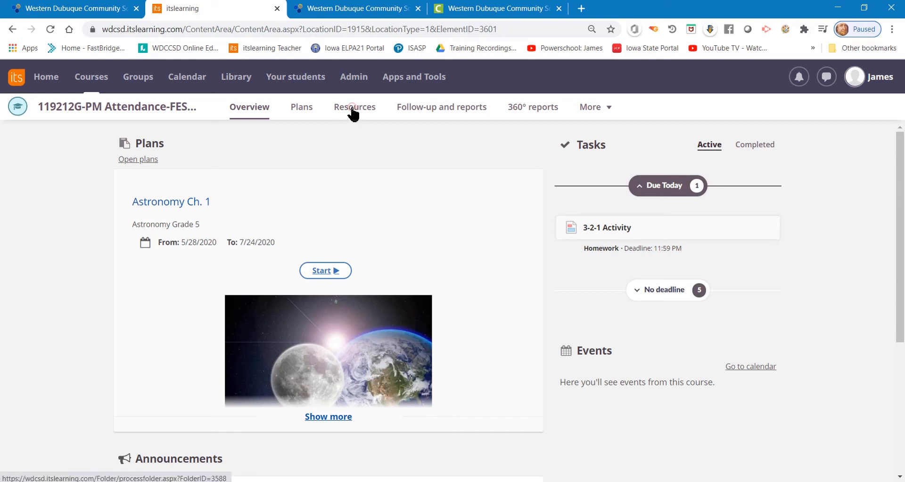
- Go to the course Resources and open the Astronomy Grade 5 folder
{"action": "left_click", "coordinate": [353, 107]}
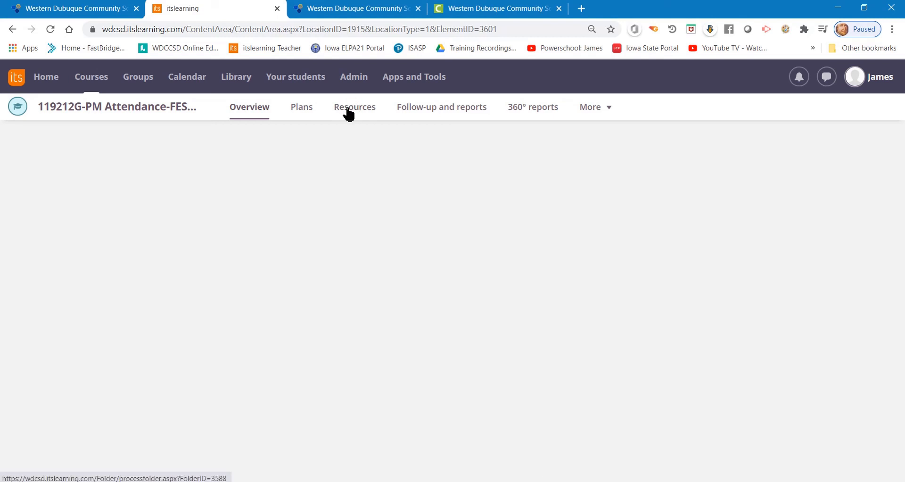
{"action": "left_click", "coordinate": [355, 107]}
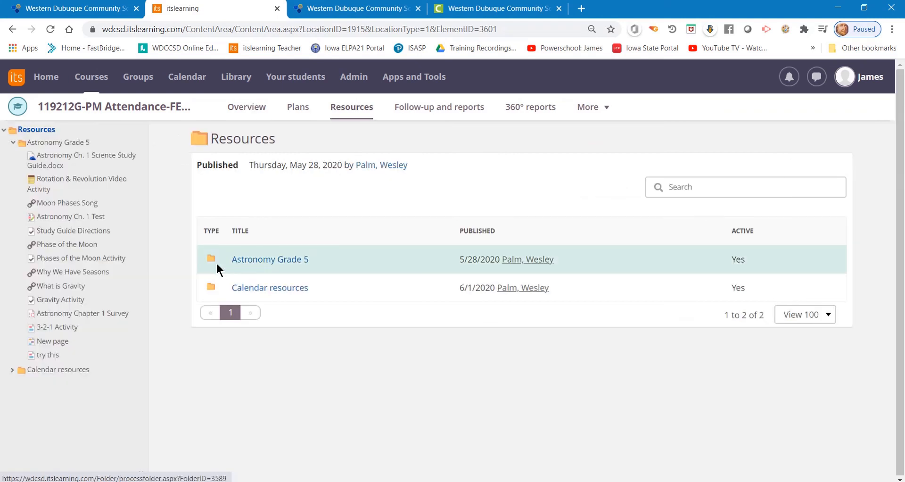
{"action": "left_click", "coordinate": [269, 258]}
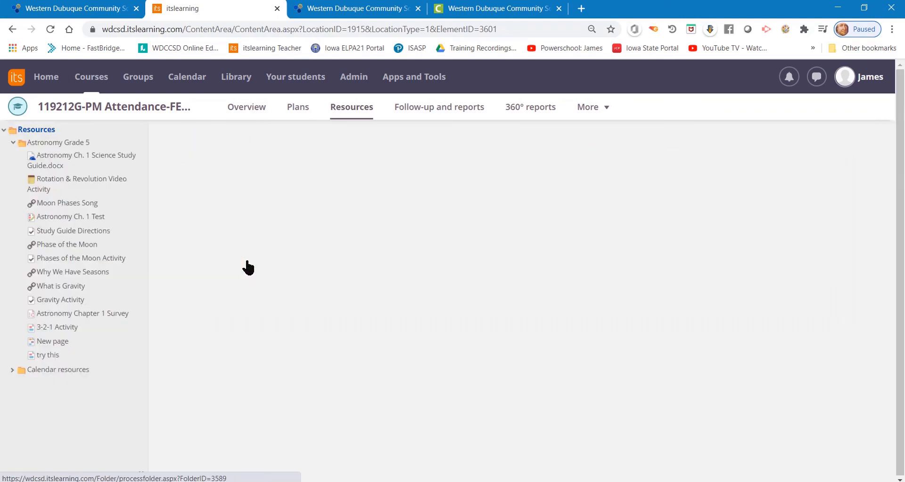
{"action": "left_click", "coordinate": [59, 142]}
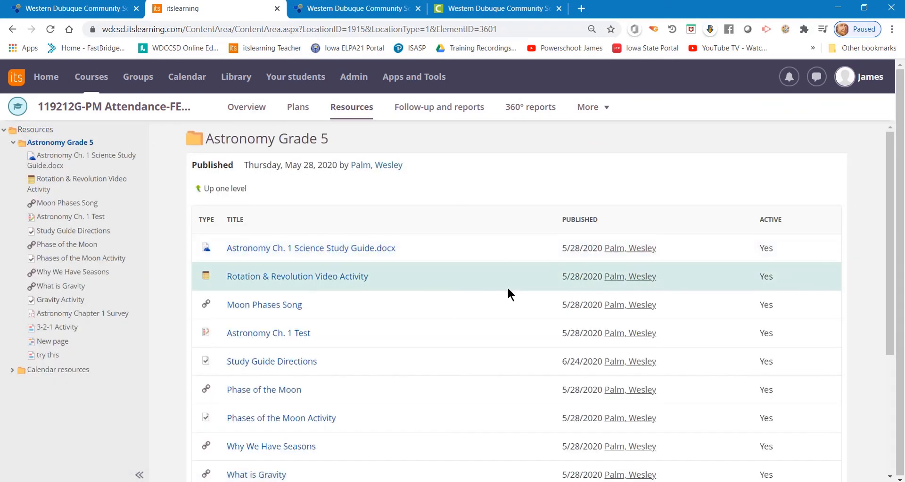
- Open the 3-2-1 Activity from the folder, showing its feedback and Resubmit status
{"action": "scroll", "scroll_direction": "down", "scroll_amount": 3}
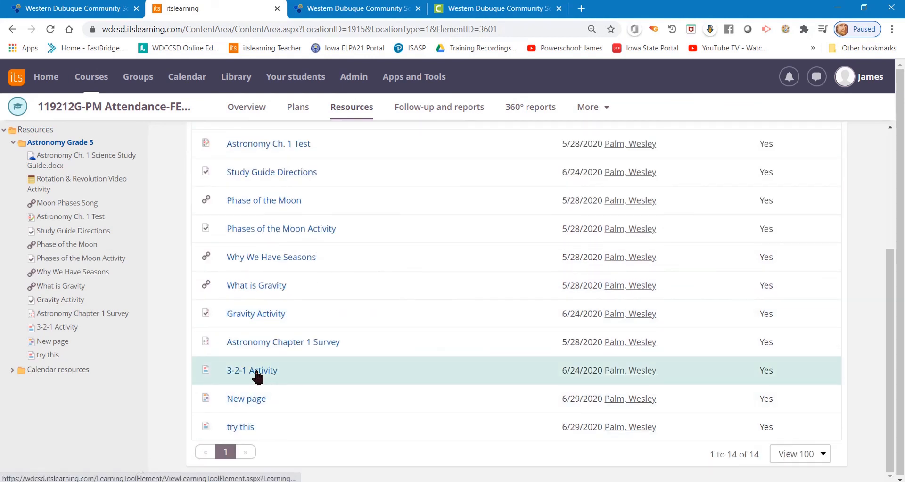
{"action": "left_click", "coordinate": [252, 370]}
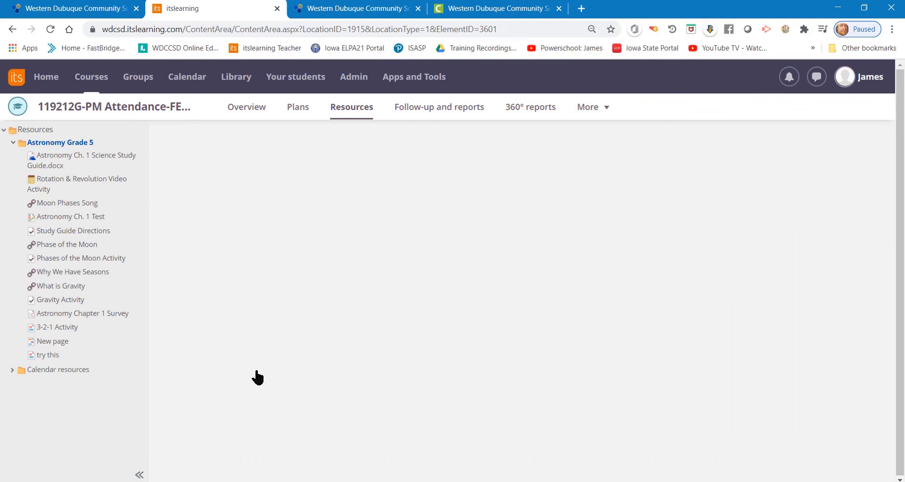
{"action": "left_click", "coordinate": [56, 326]}
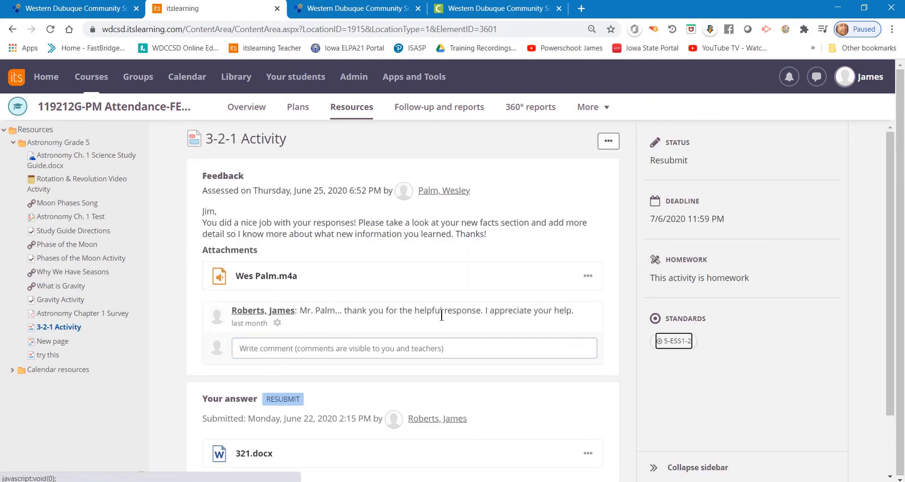
{"action": "mouse_move", "coordinate": [518, 438]}
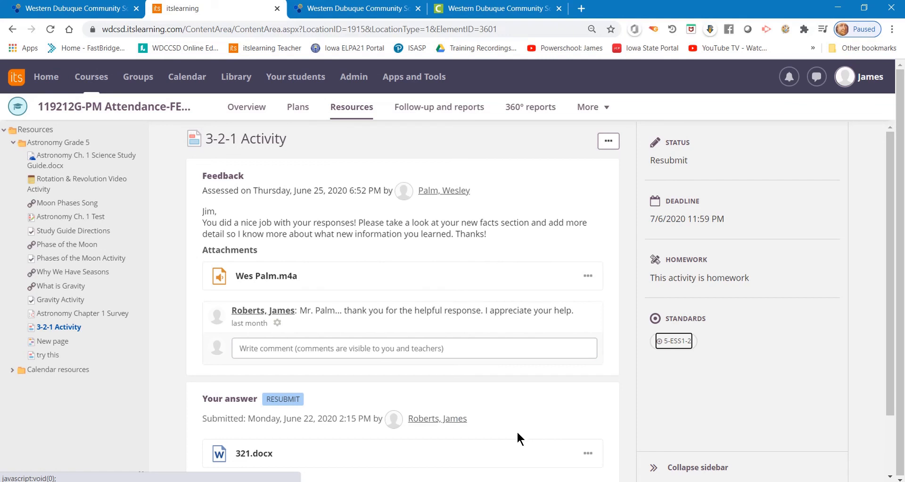
{"action": "mouse_move", "coordinate": [514, 440]}
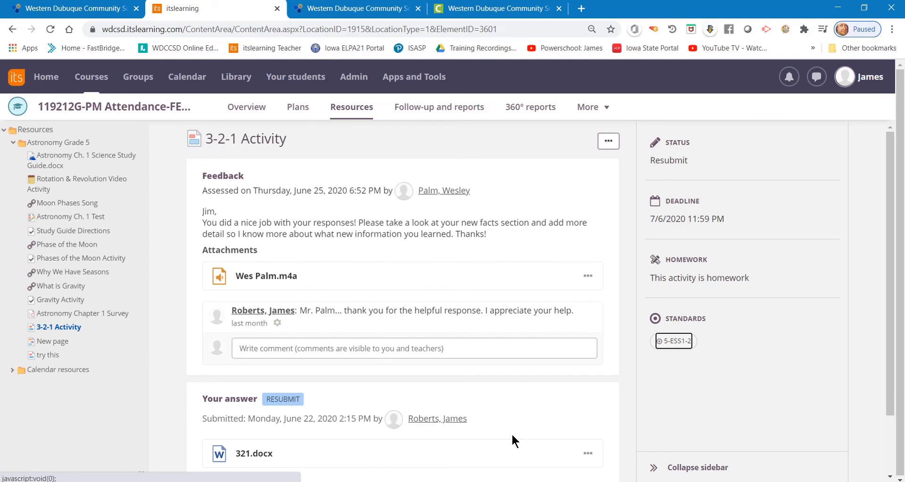
{"action": "mouse_move", "coordinate": [510, 442]}
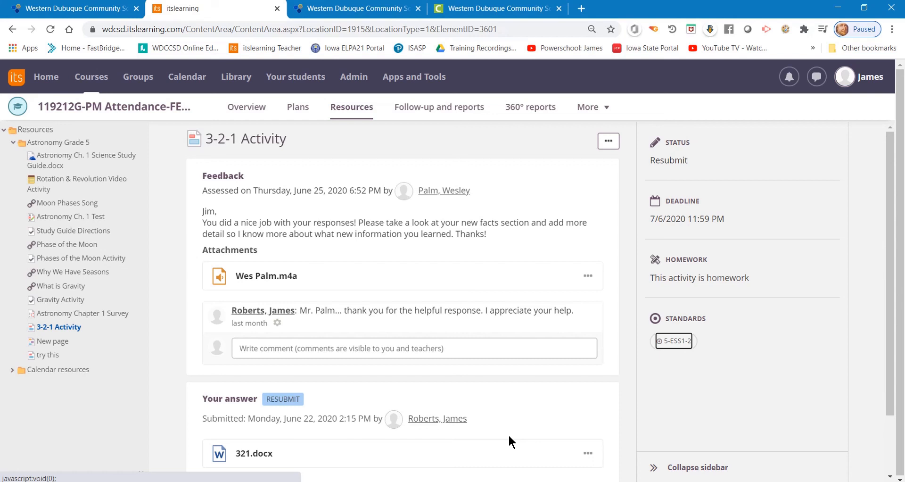